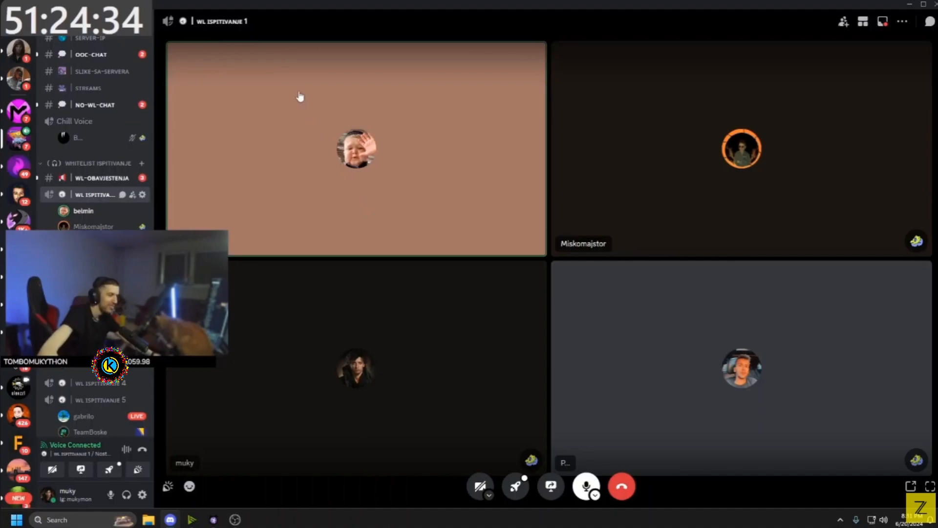
mouse_move(261, 83)
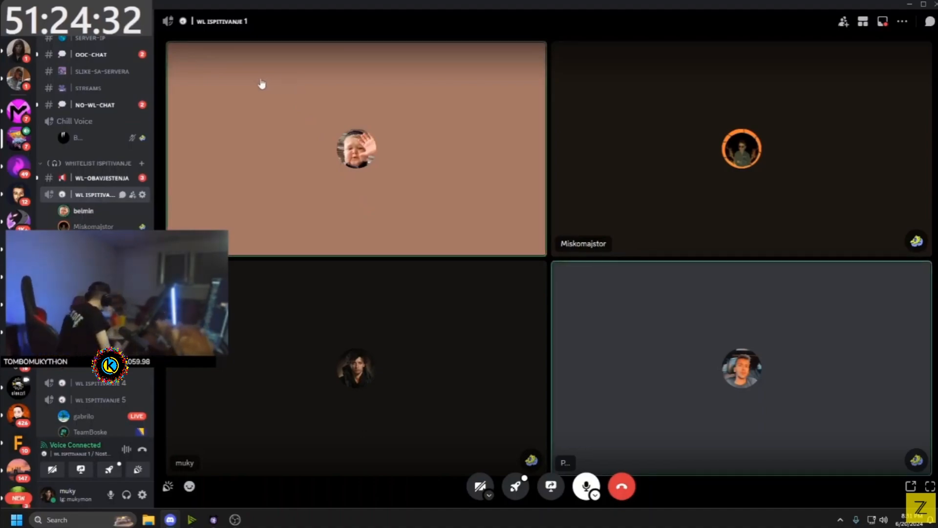